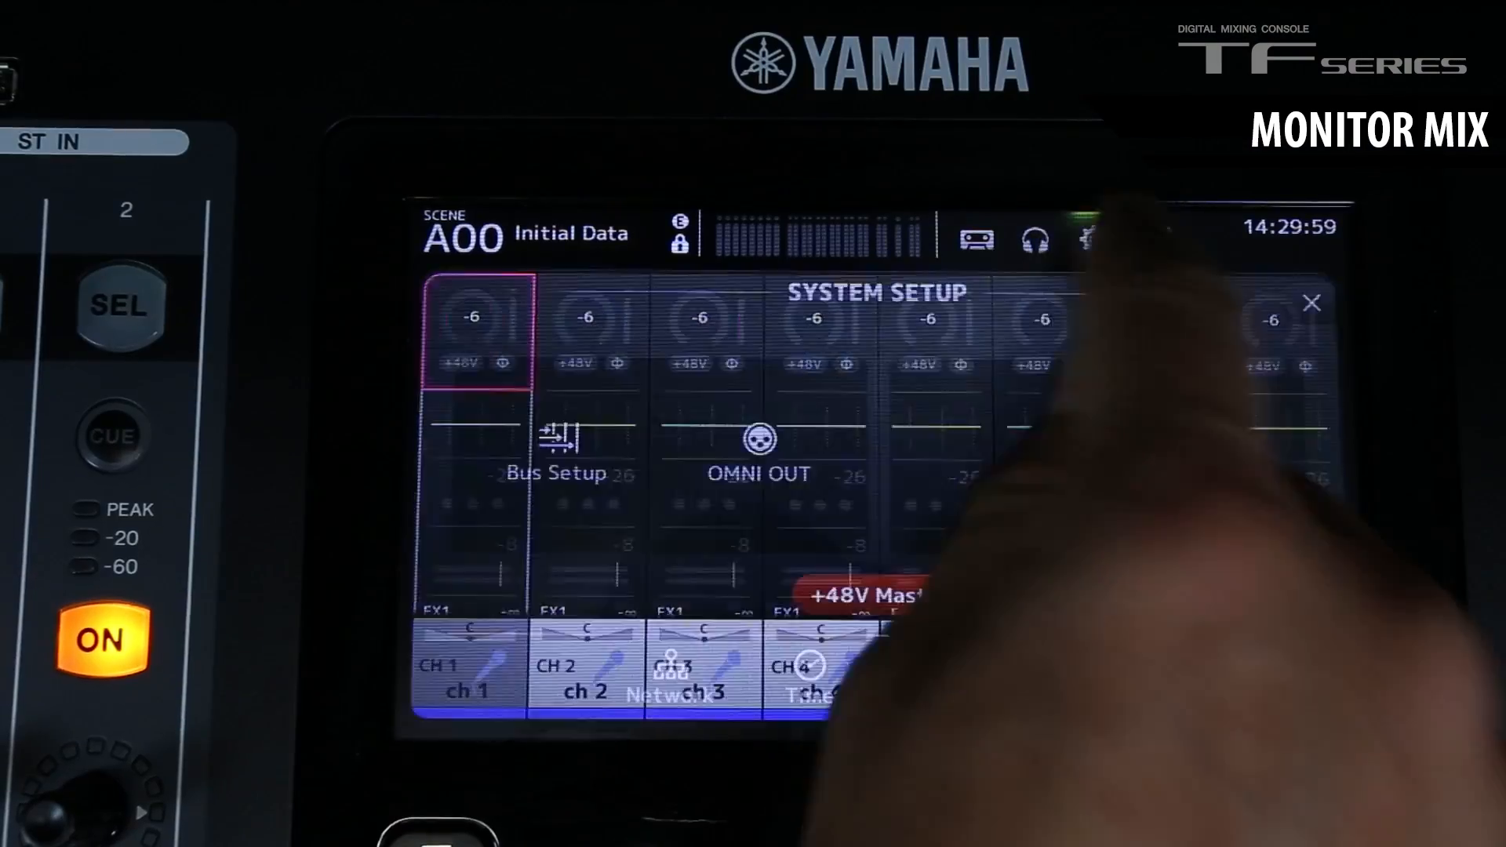
# Enter the first digits of the MonitorMix PIN in the Network settings keypad.
pyautogui.click(1094, 239)
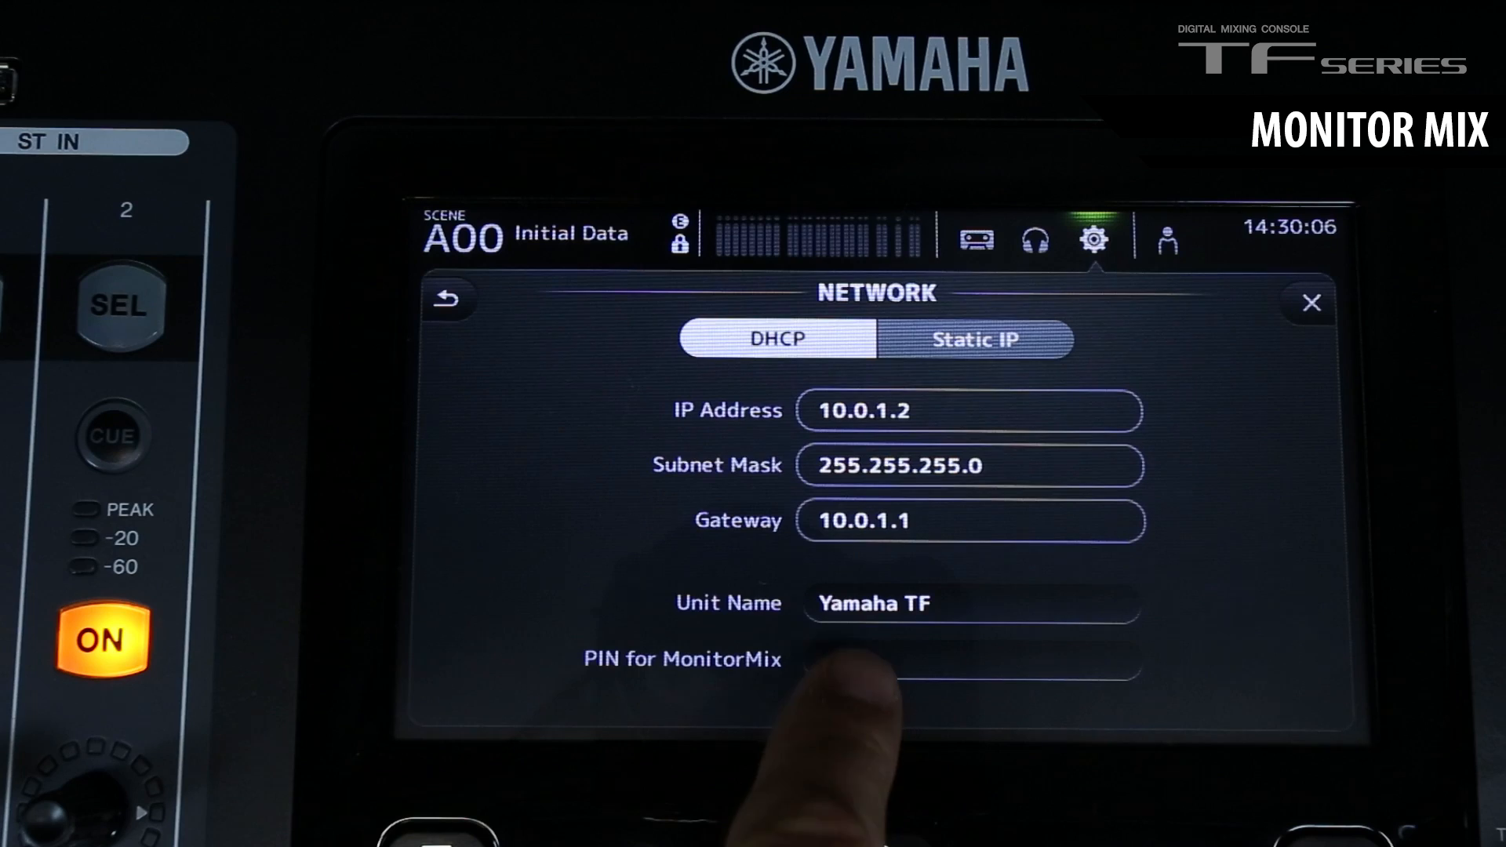
pyautogui.click(970, 659)
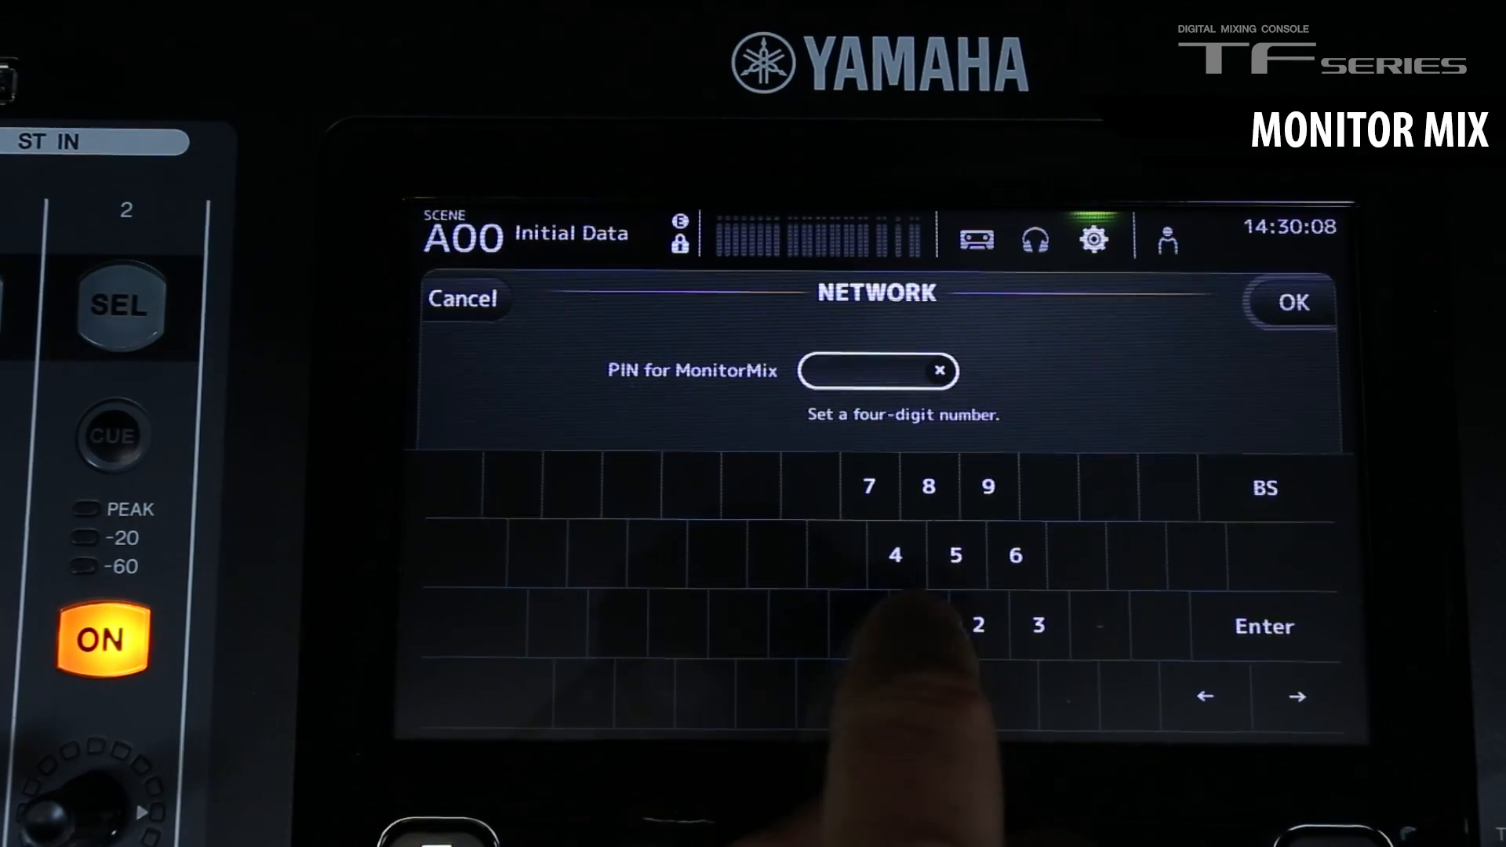
pyautogui.click(893, 556)
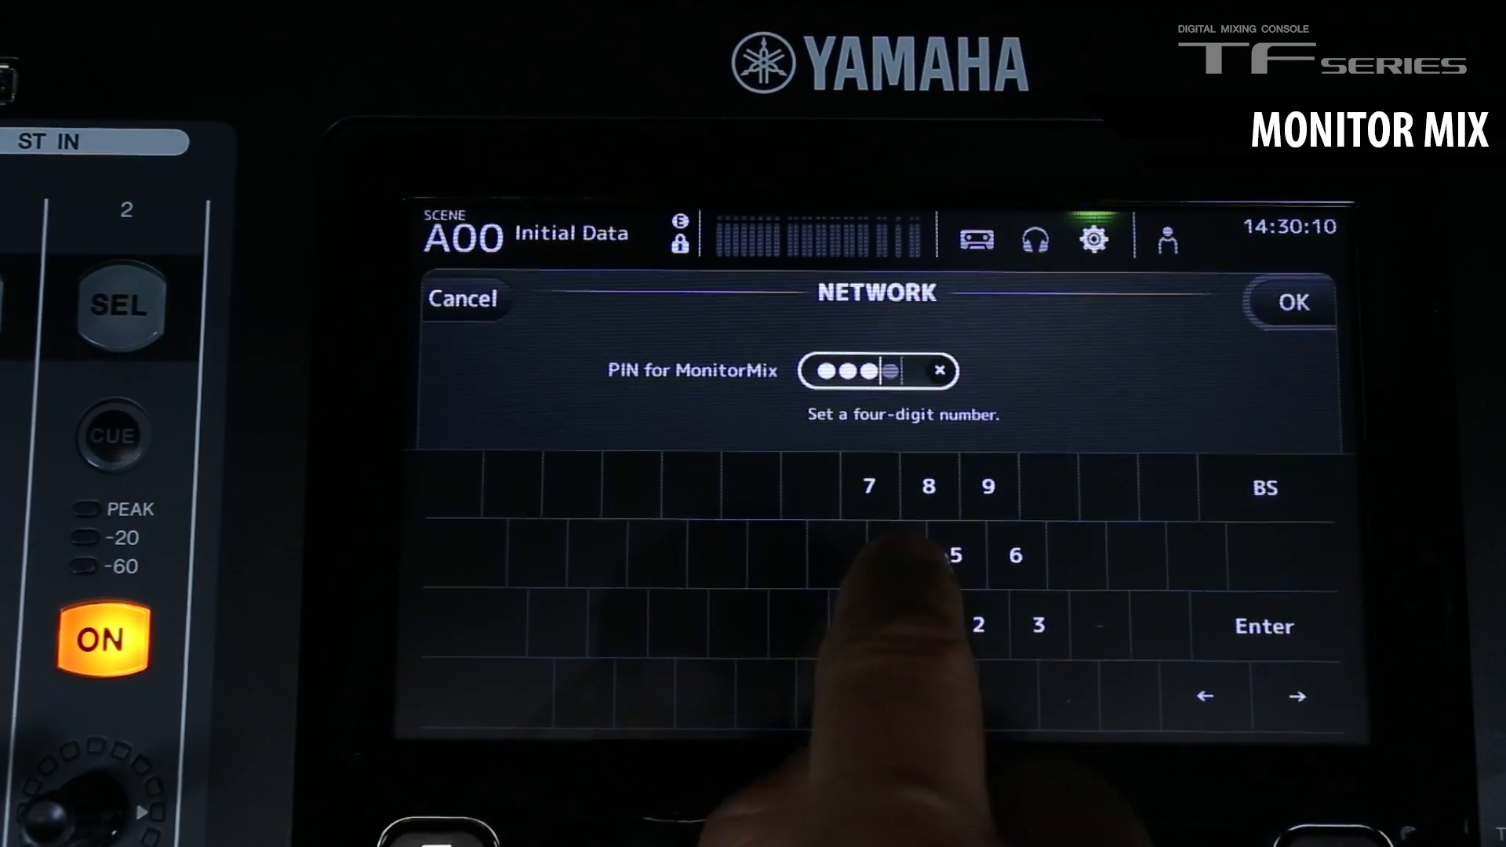